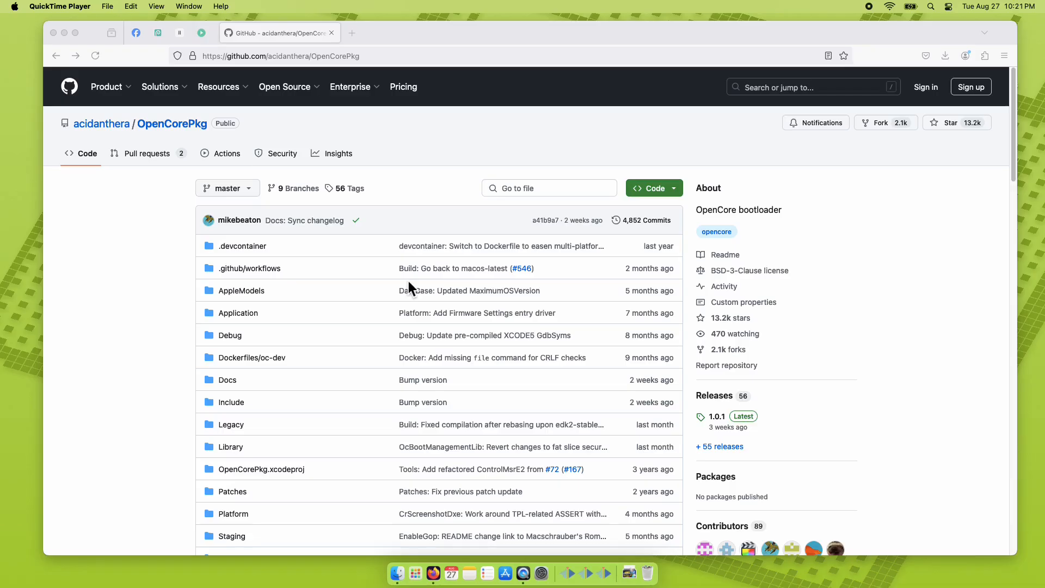
pyautogui.moveTo(680, 398)
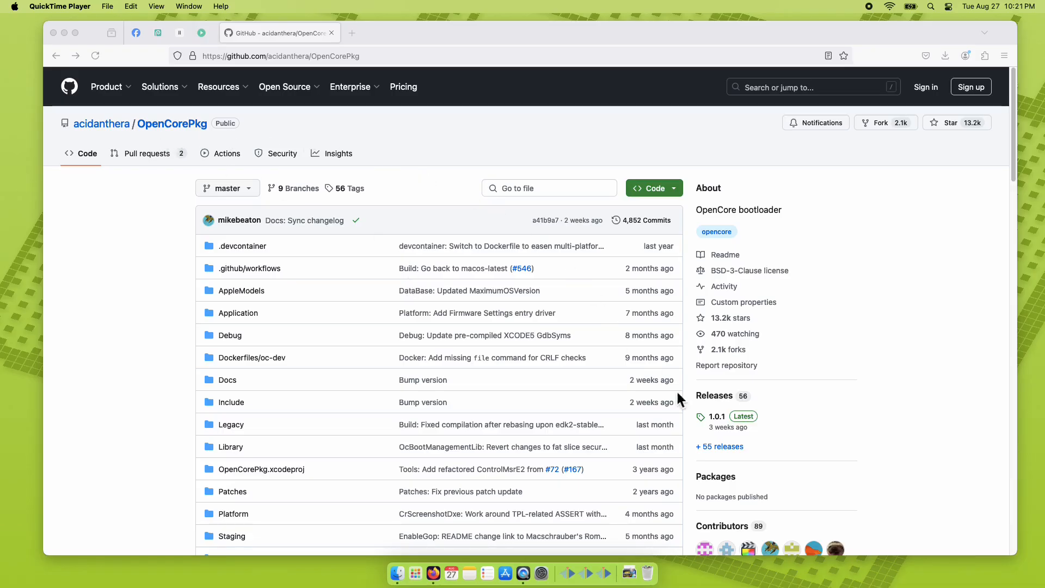
# Download OpenCore-1.0.1-RELEASE.zip from the OpenCorePkg 1.0.1 release page on GitHub.
pyautogui.click(716, 416)
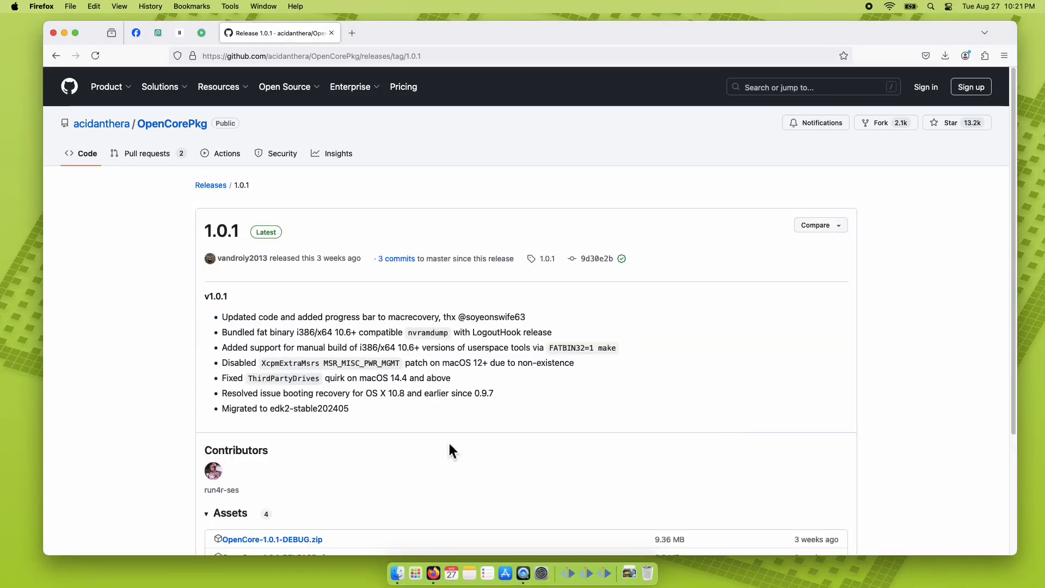
pyautogui.click(275, 461)
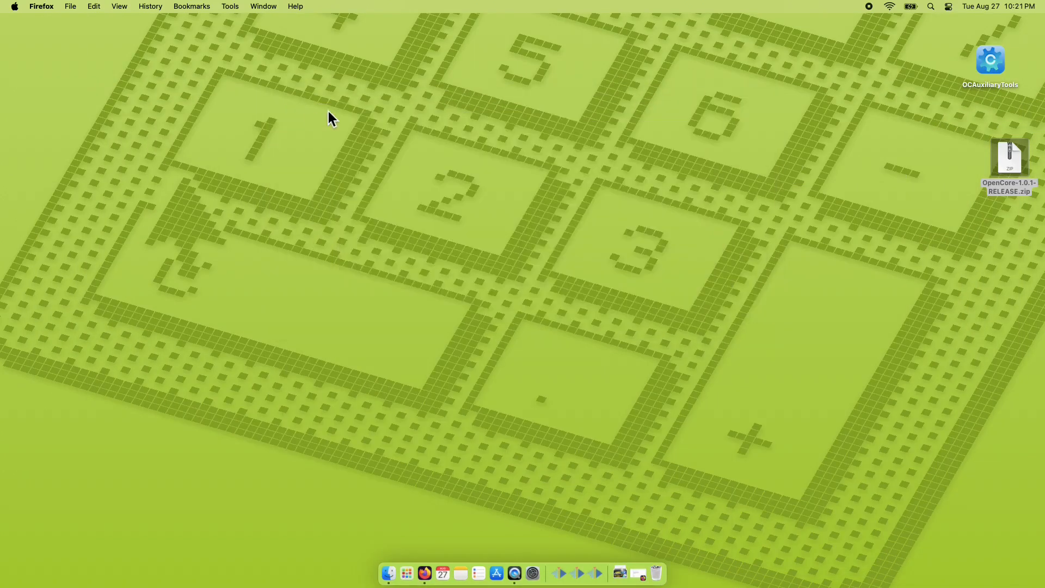
# Extract OpenCore-1.0.1-RELEASE.zip into a folder on the desktop.
pyautogui.doubleClick(1009, 158)
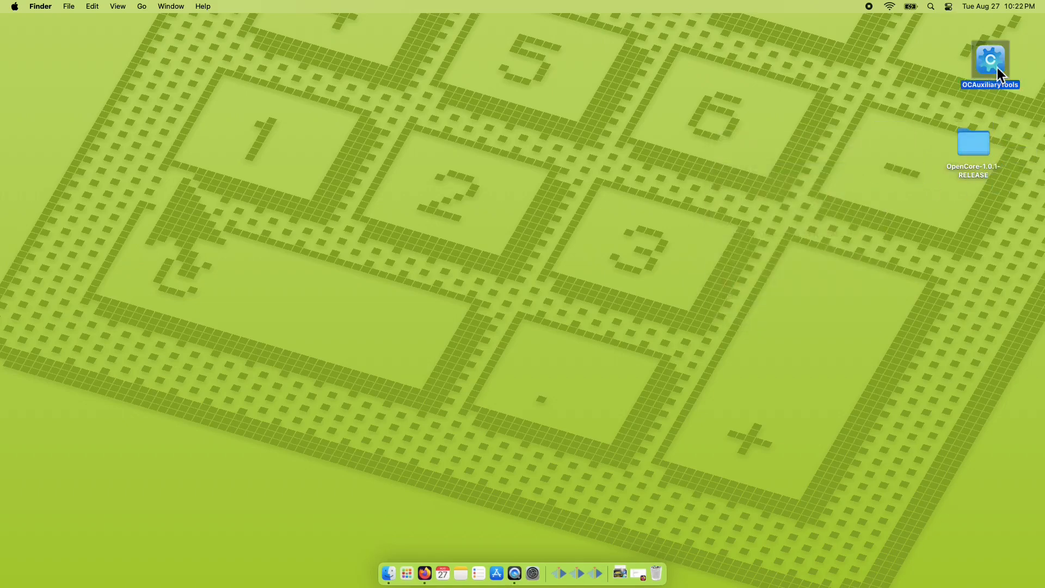
# Mount the disk1s1 EFI partition with admin authorization and load its config.plist showing four ACPI SSDT entries.
pyautogui.doubleClick(991, 60)
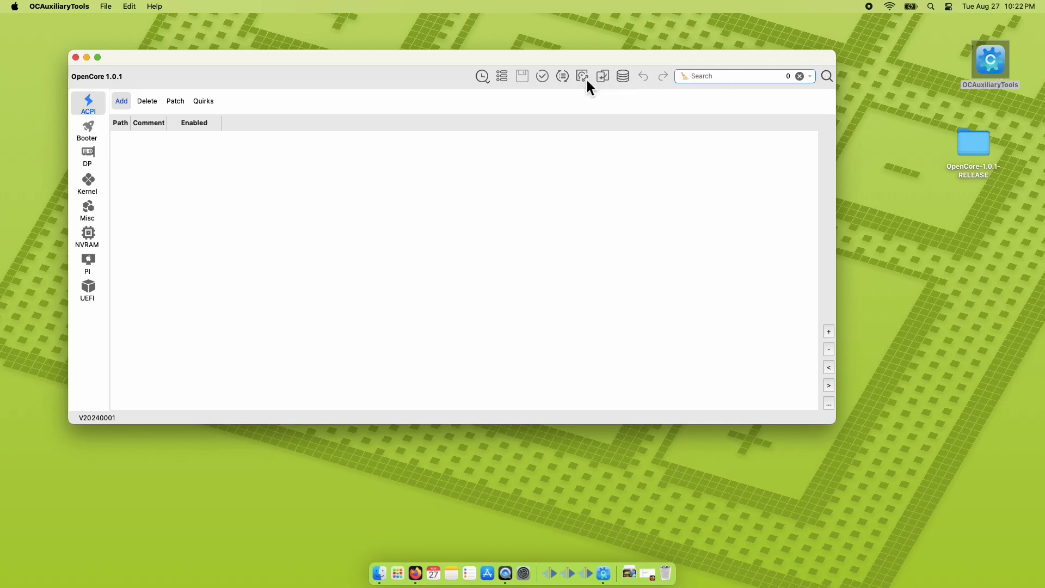
pyautogui.click(581, 75)
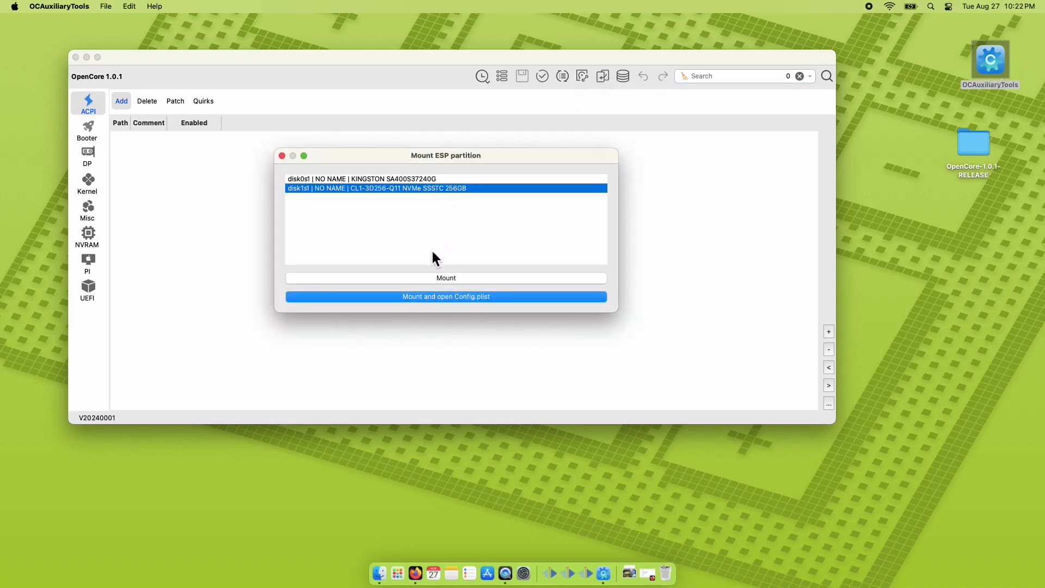
pyautogui.click(445, 297)
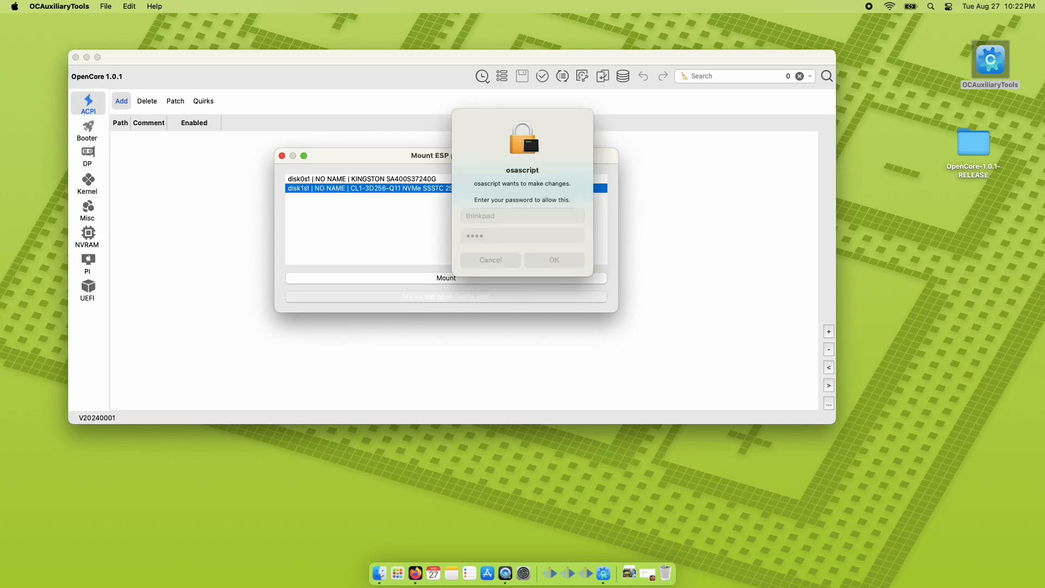
pyautogui.click(553, 259)
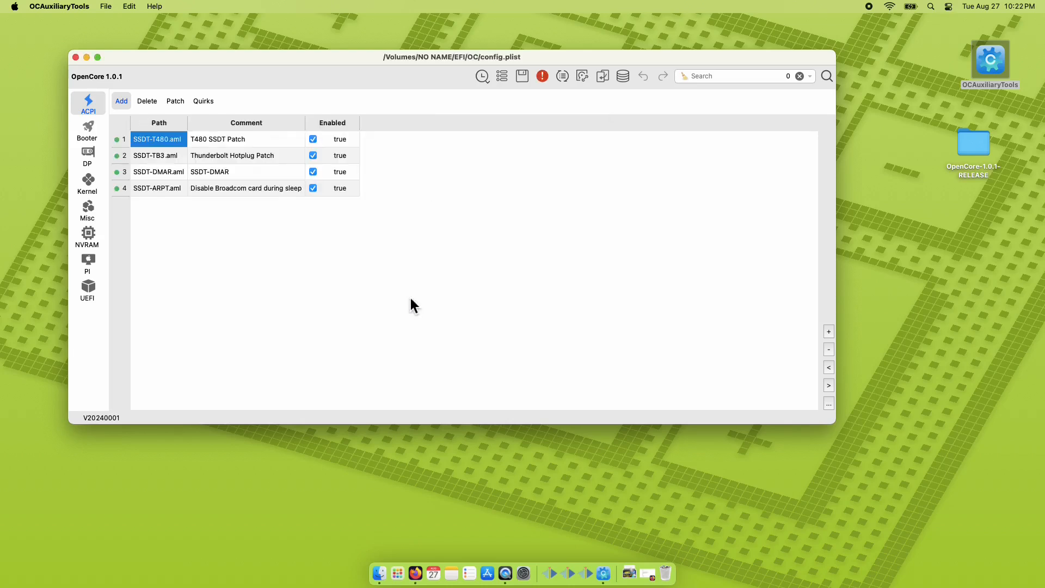
# Copy ResetNvramEntry.efi from OpenCore-1.0.1-RELEASE > X64 > EFI > OC > Drivers.
pyautogui.doubleClick(973, 142)
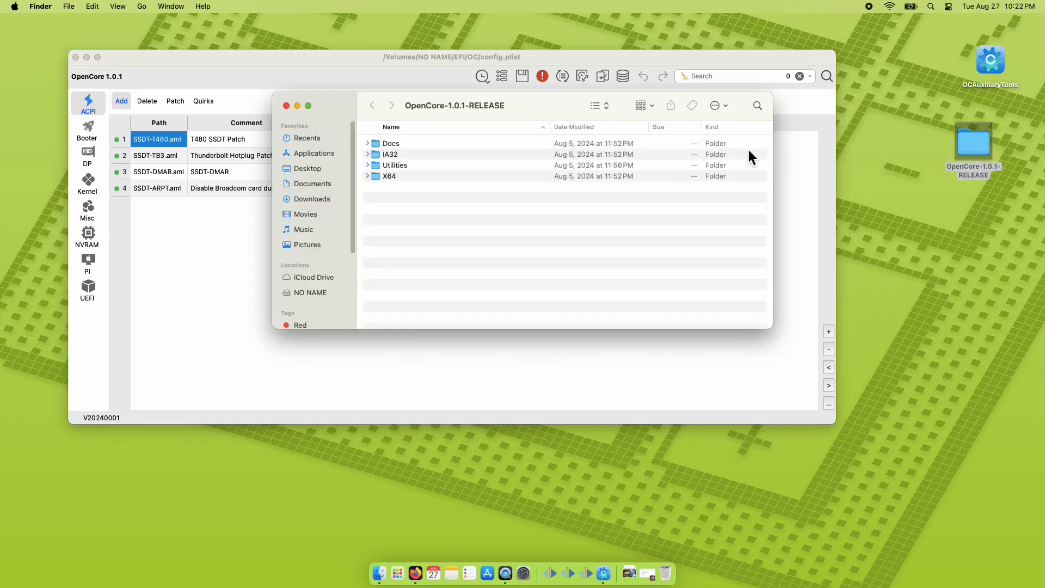
pyautogui.click(372, 105)
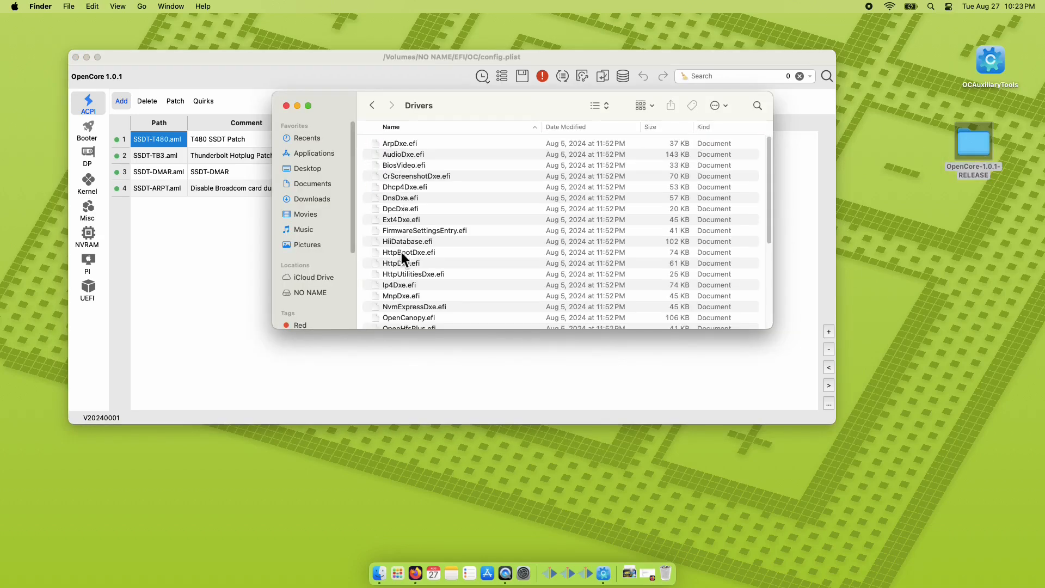
pyautogui.click(416, 281)
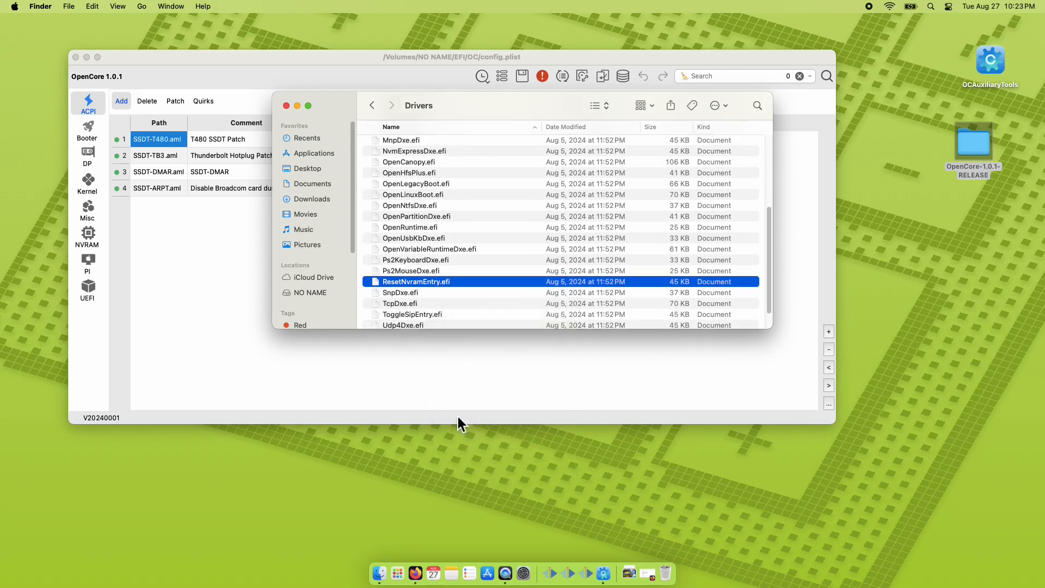
# Paste ResetNvramEntry.efi into NO NAME > EFI > OC > Drivers on the mounted partition.
pyautogui.click(372, 105)
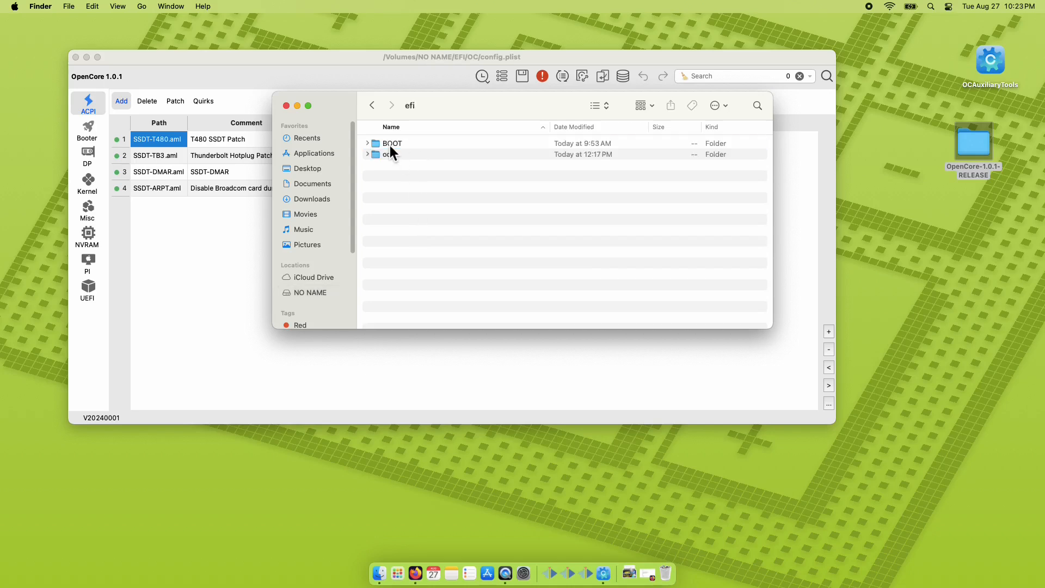
pyautogui.doubleClick(392, 154)
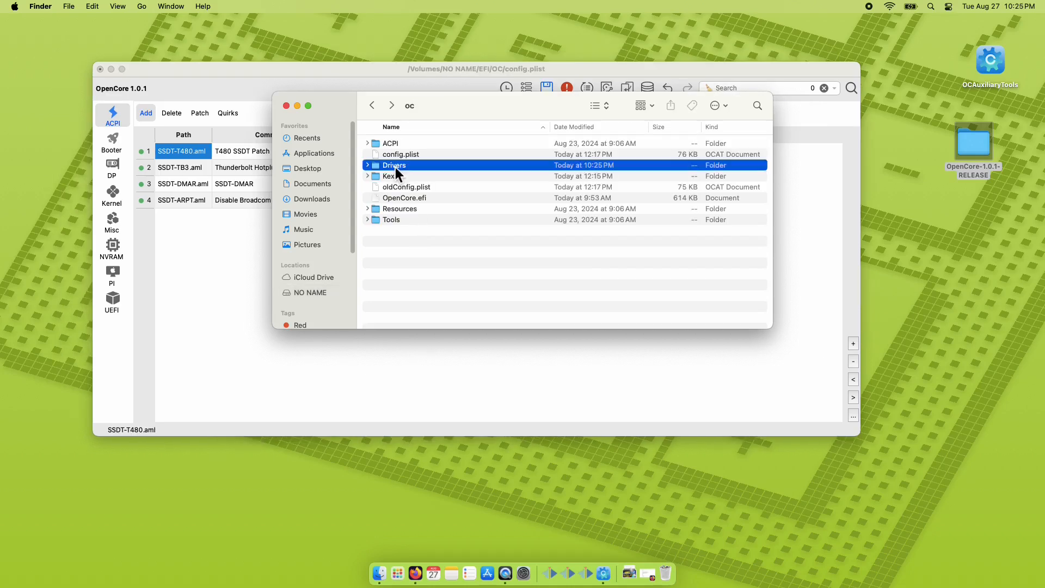
pyautogui.doubleClick(394, 165)
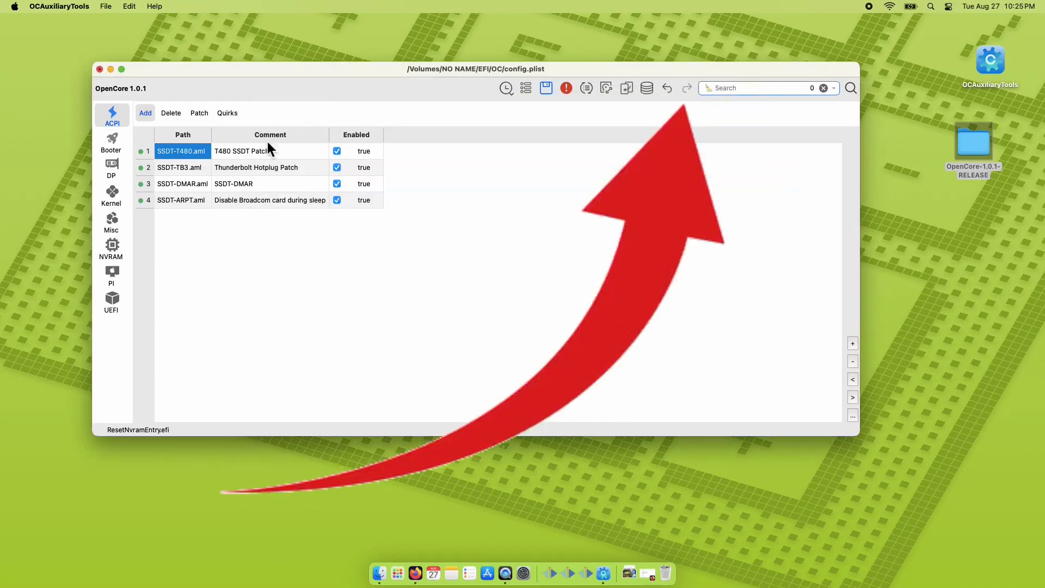
# List ResetNvramEntry.efi as a fifth enabled UEFI driver with LoadEarly false, and save config.plist.
pyautogui.click(111, 301)
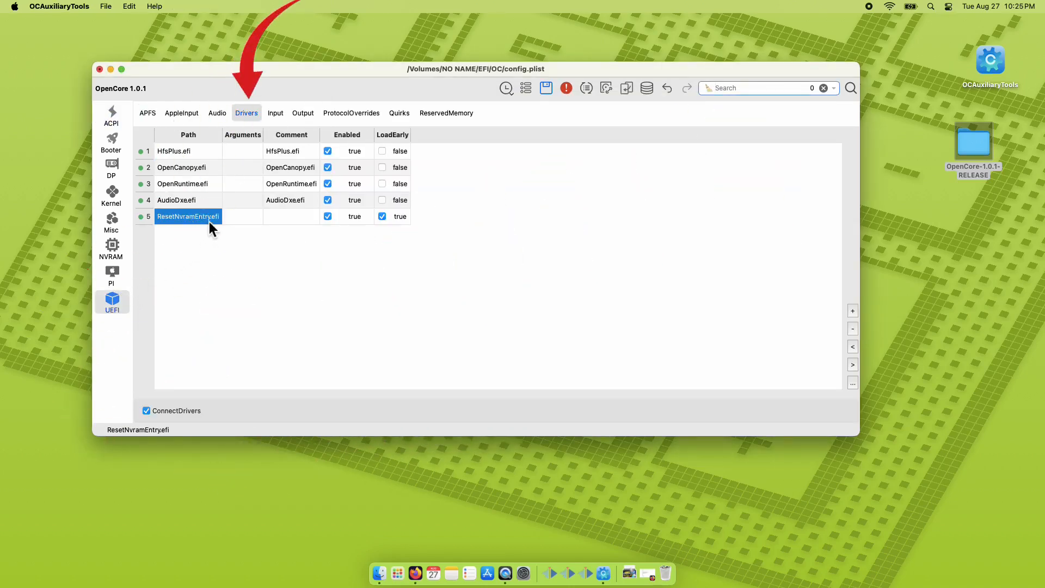
pyautogui.click(382, 217)
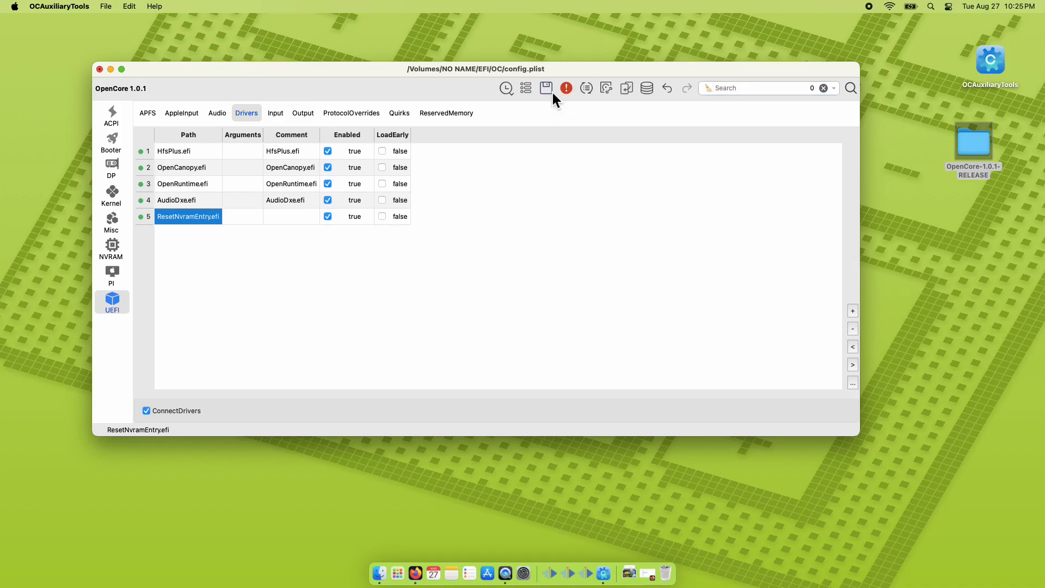
pyautogui.click(59, 6)
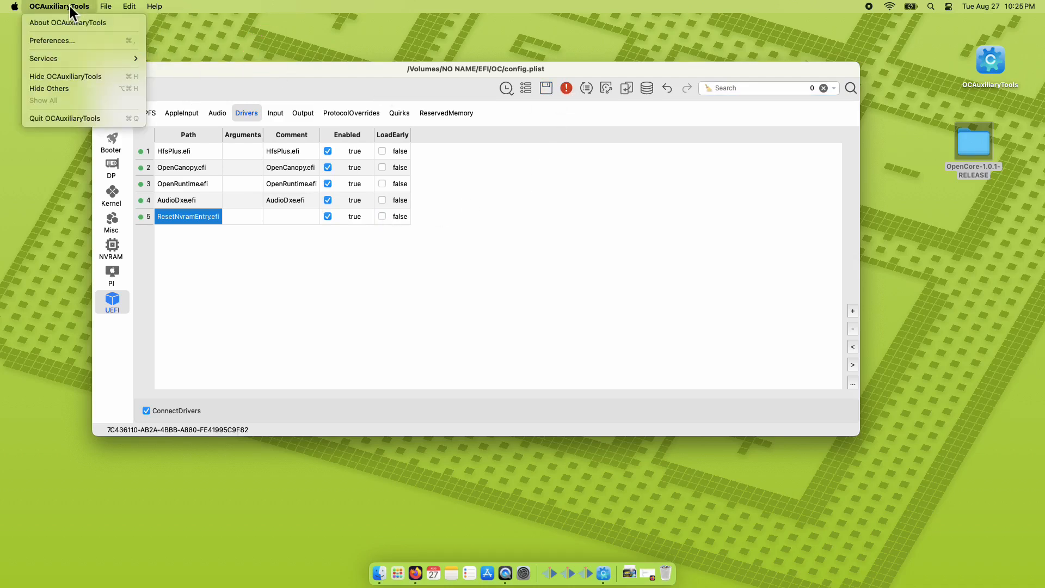